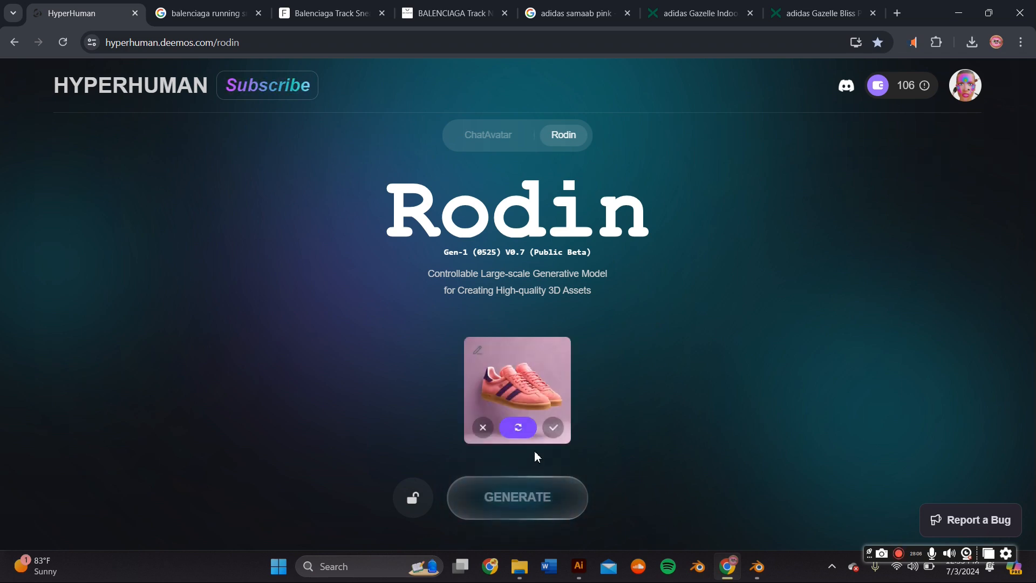
- Generate a first 3D sneaker base model from the uploaded pink shoe photo
left_click(553, 427)
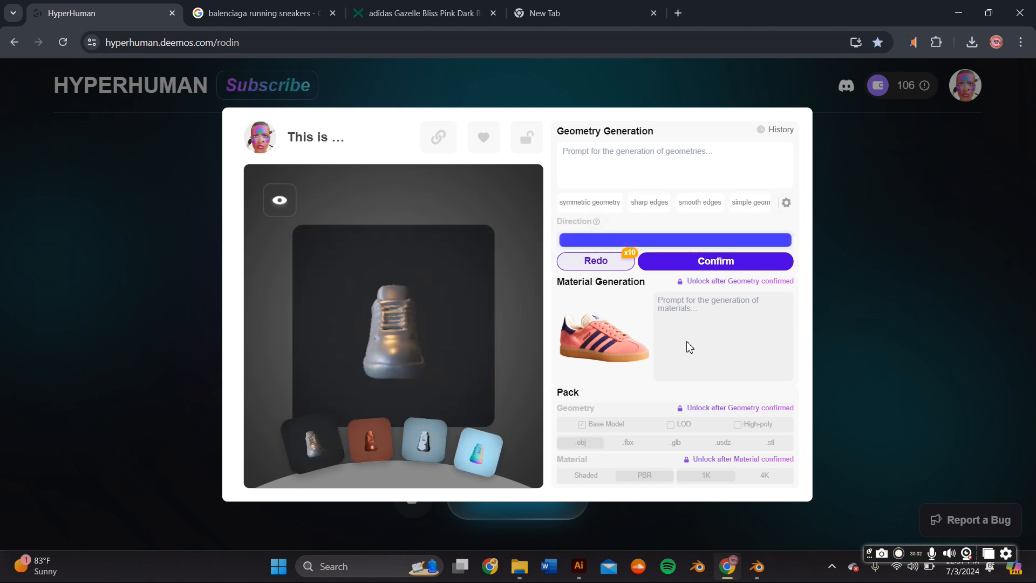
- Regenerate geometry from 'Sneaker with three stripes, athletic design.' with symmetry and smooth edges on
left_click(716, 260)
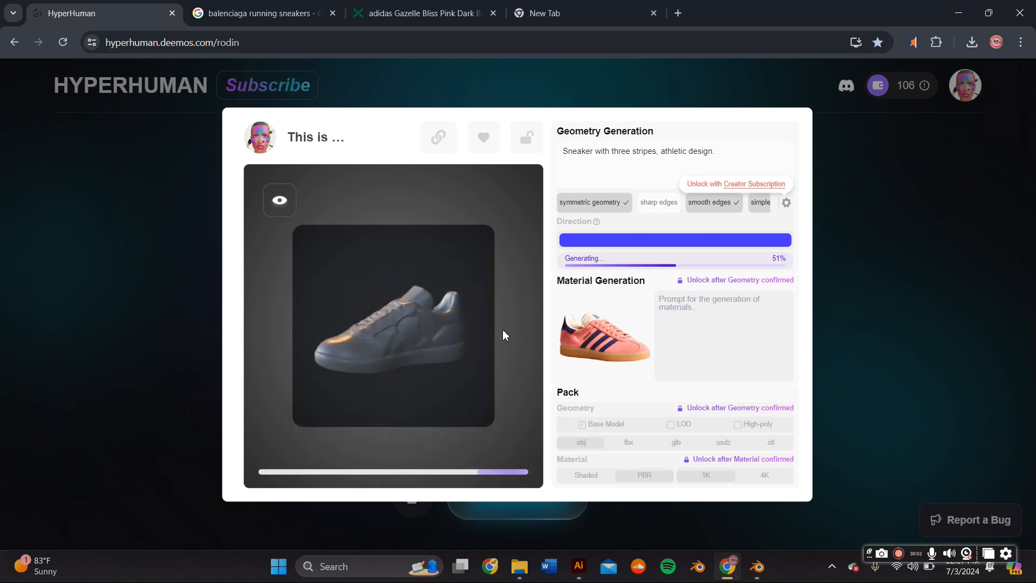